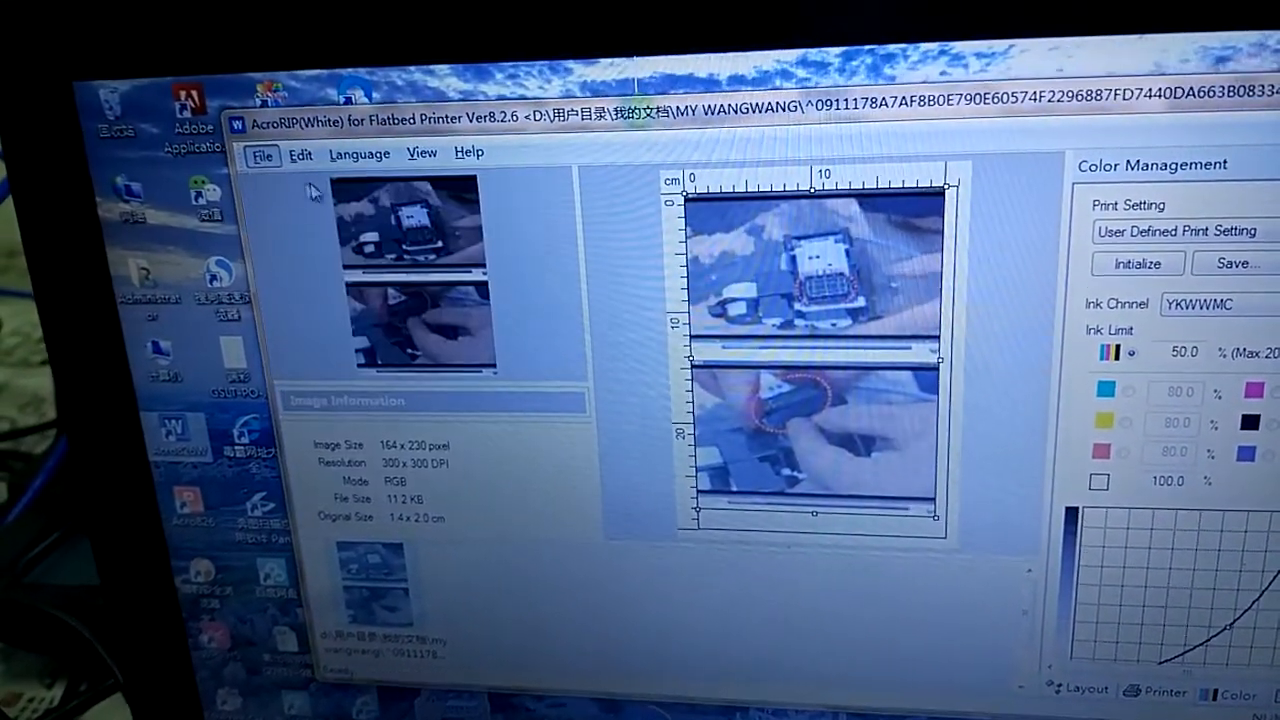
Step: Open the two-photo image from the My WangWang folder onto the layout page
{"action": "left_click", "coordinate": [262, 155]}
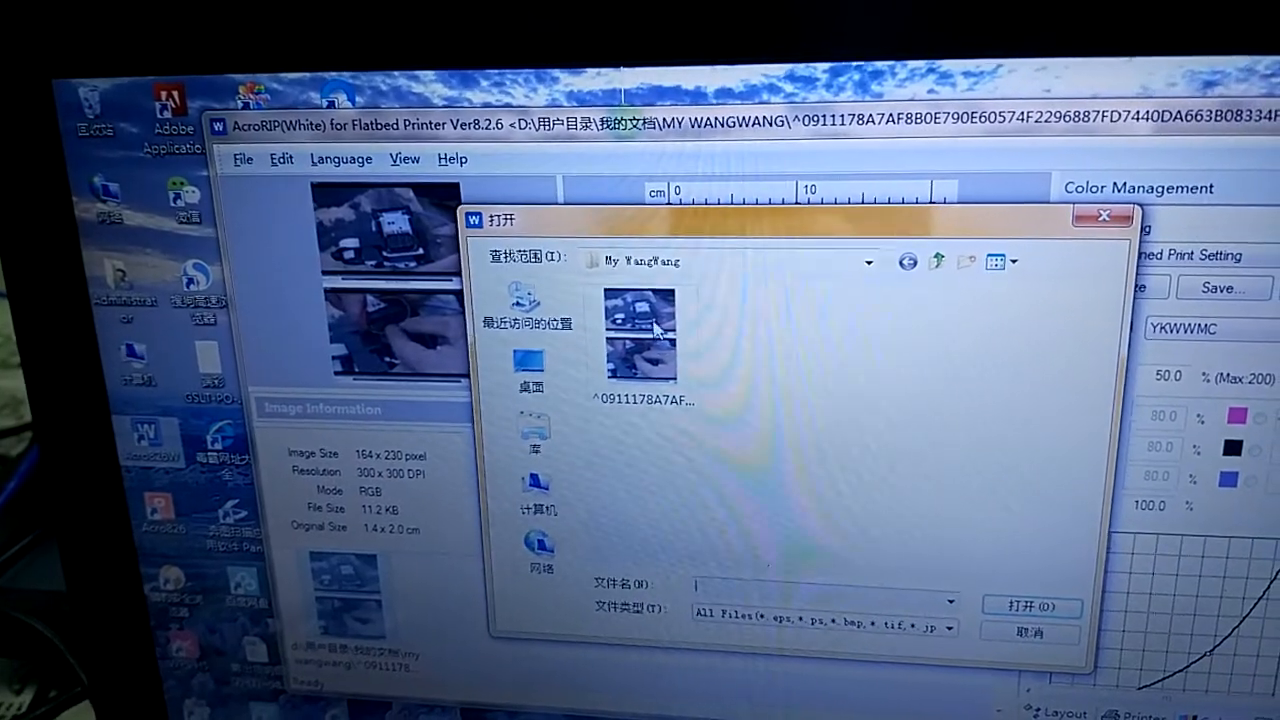
{"action": "left_click", "coordinate": [640, 330]}
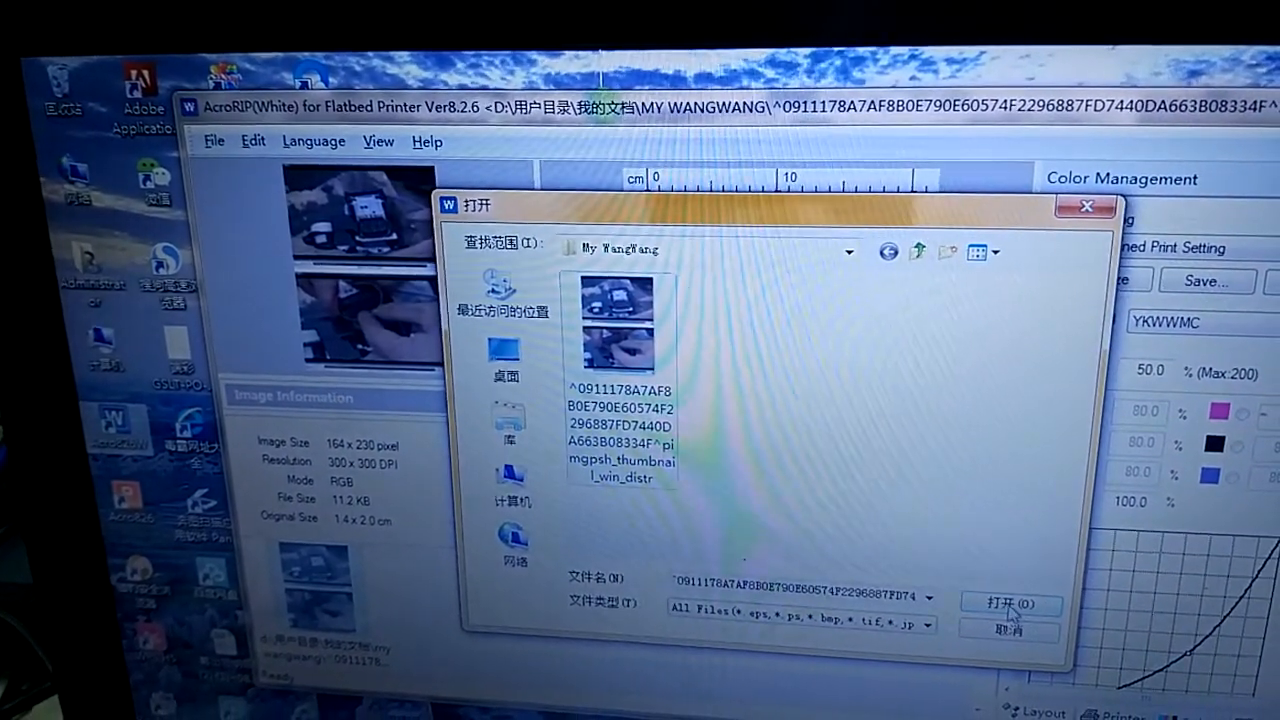
{"action": "left_click", "coordinate": [1009, 604]}
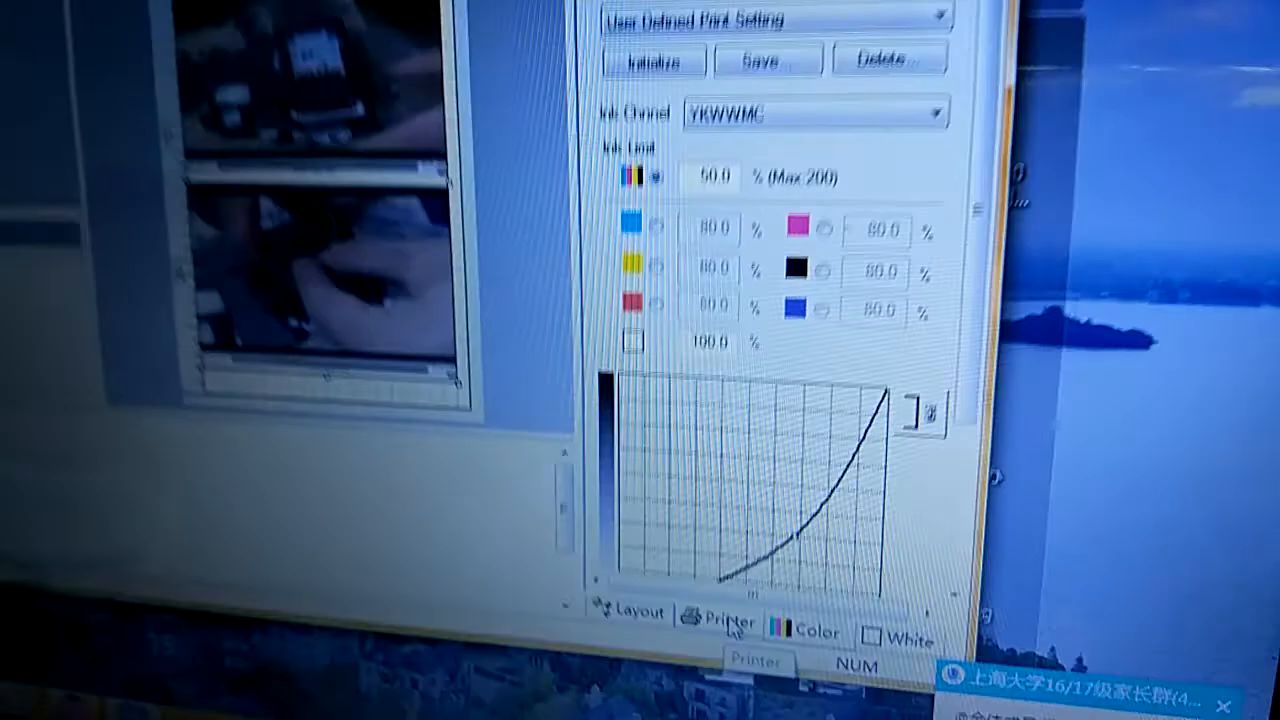
Step: Confirm Stylus Photo 1390/1400 on the EPSON L800 USB004 port at 1440 × 1440 DPI
{"action": "left_click", "coordinate": [722, 618]}
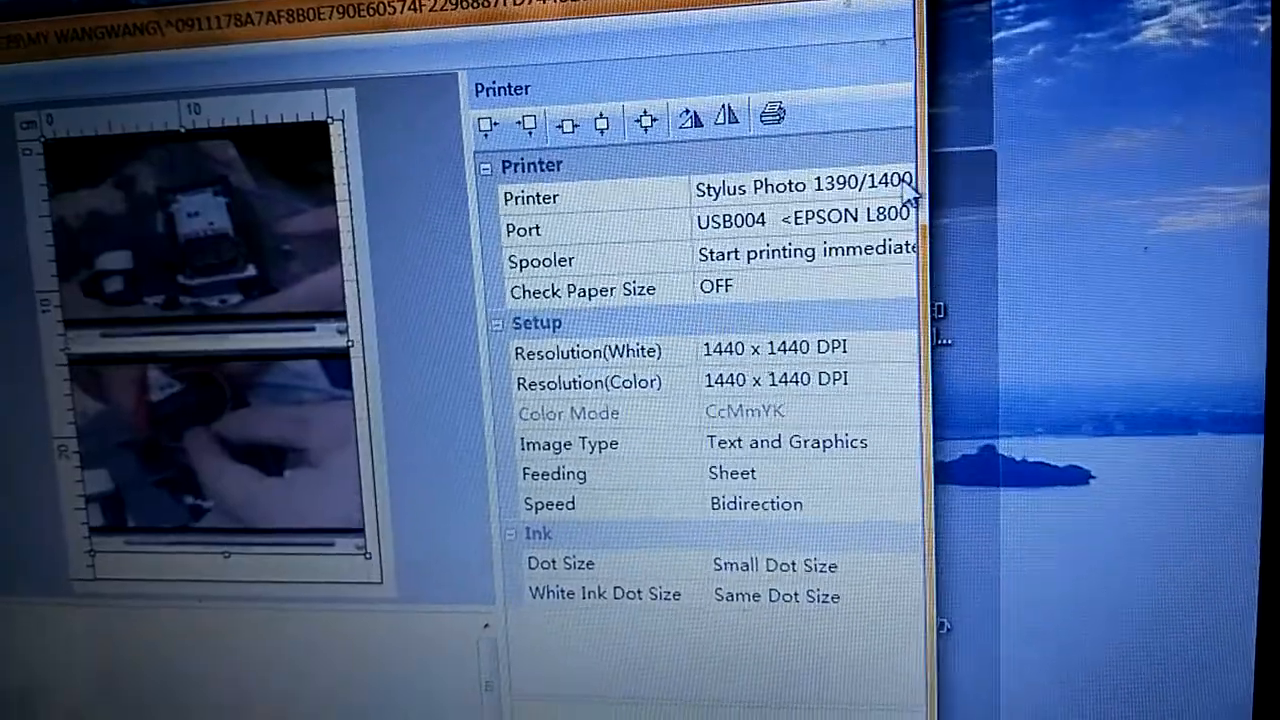
{"action": "left_click", "coordinate": [899, 176]}
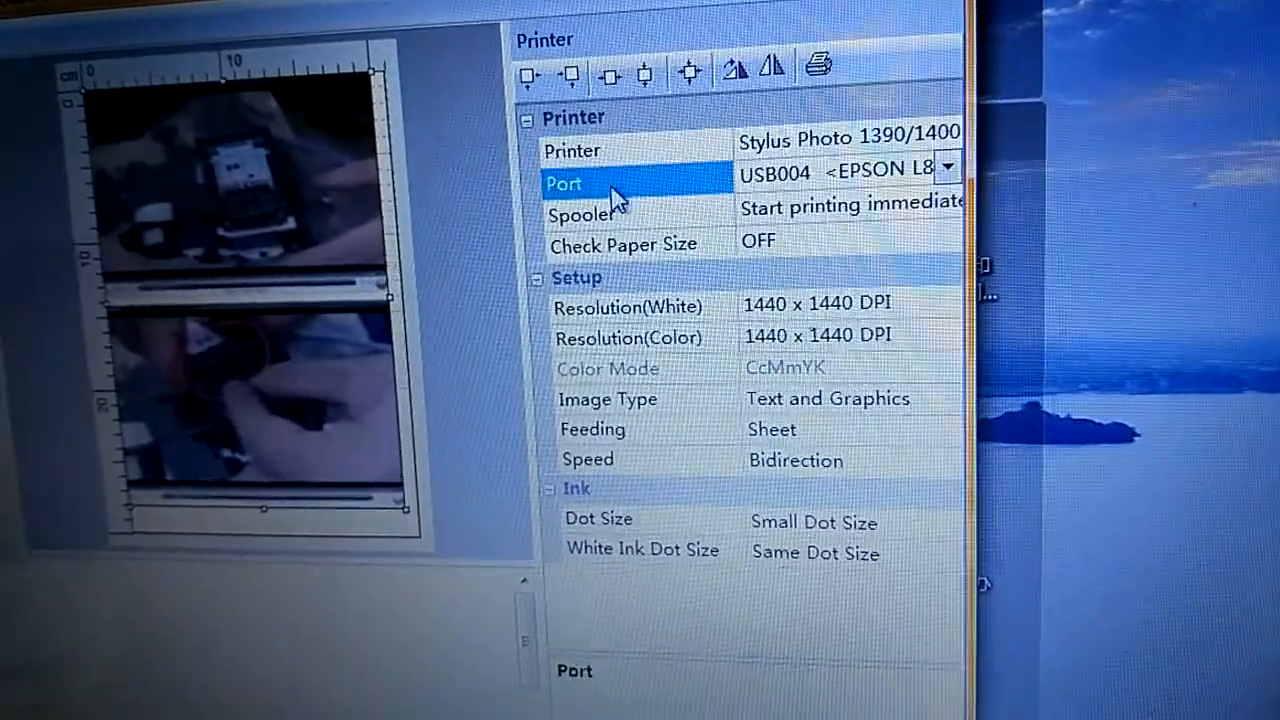
{"action": "left_click", "coordinate": [946, 167]}
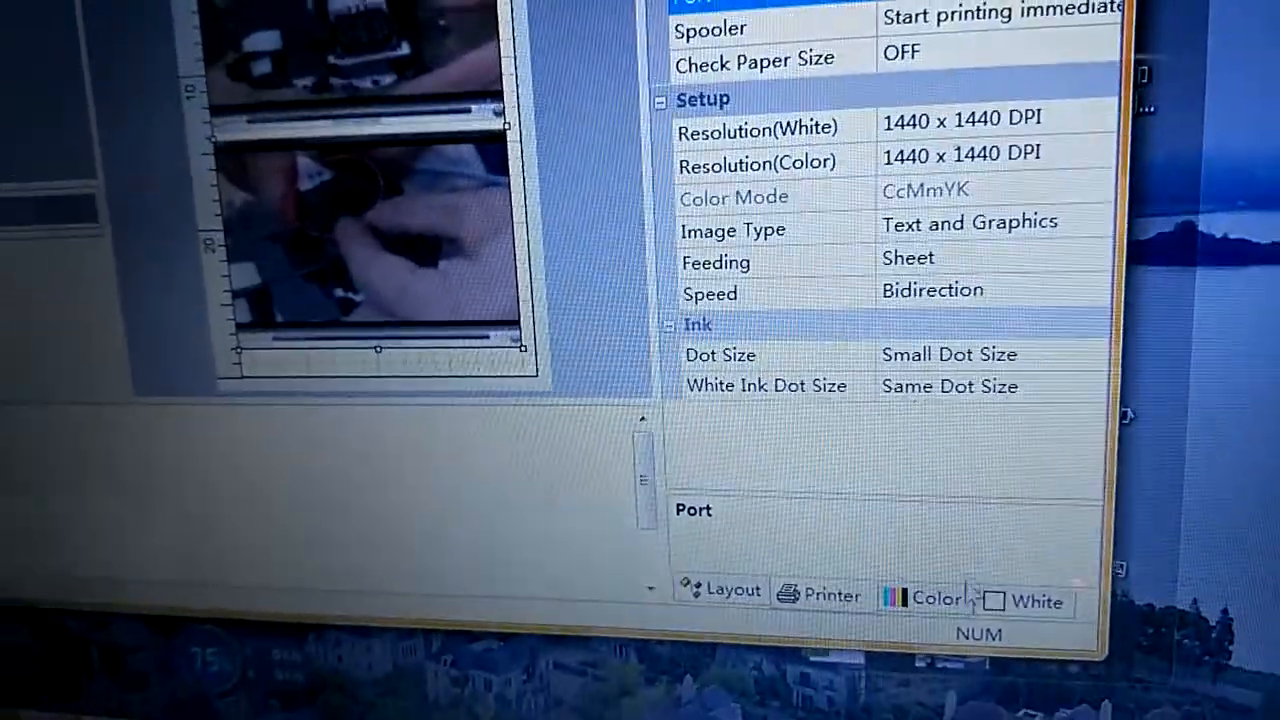
Step: Select the YKWWMC ink channel in colour management
{"action": "left_click", "coordinate": [937, 598]}
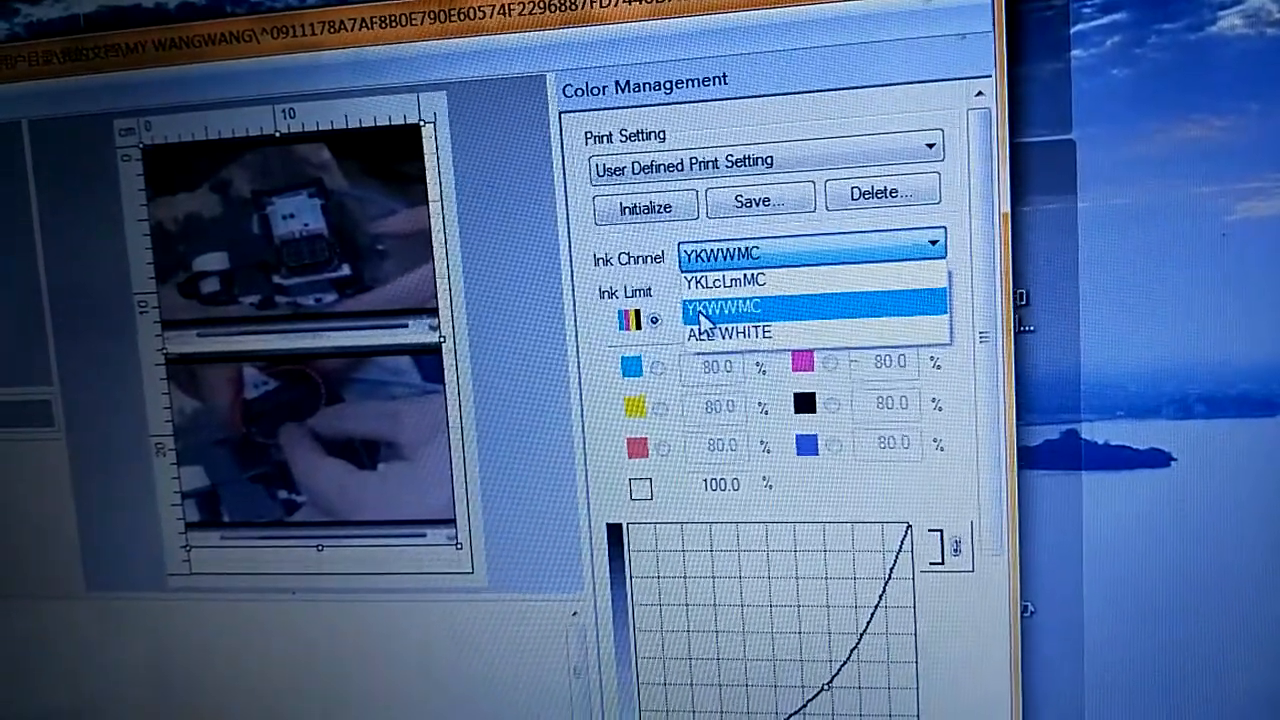
{"action": "left_click", "coordinate": [725, 308]}
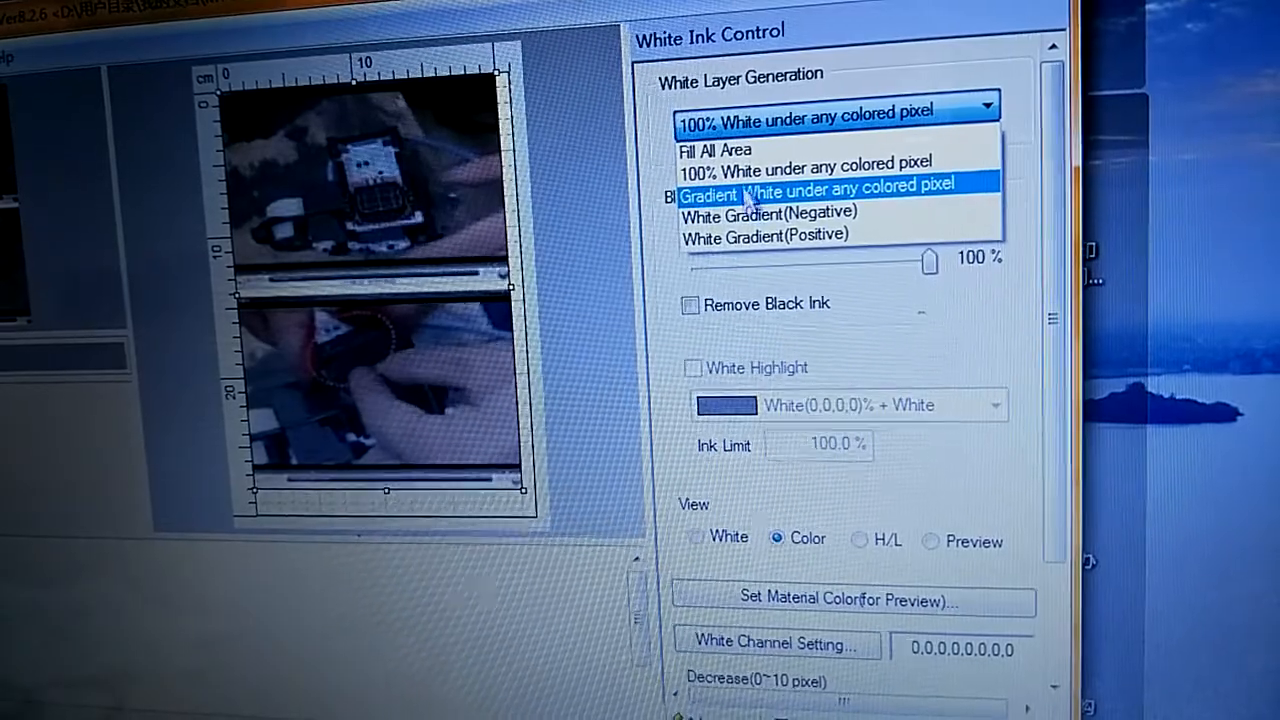
{"action": "mouse_move", "coordinate": [765, 228]}
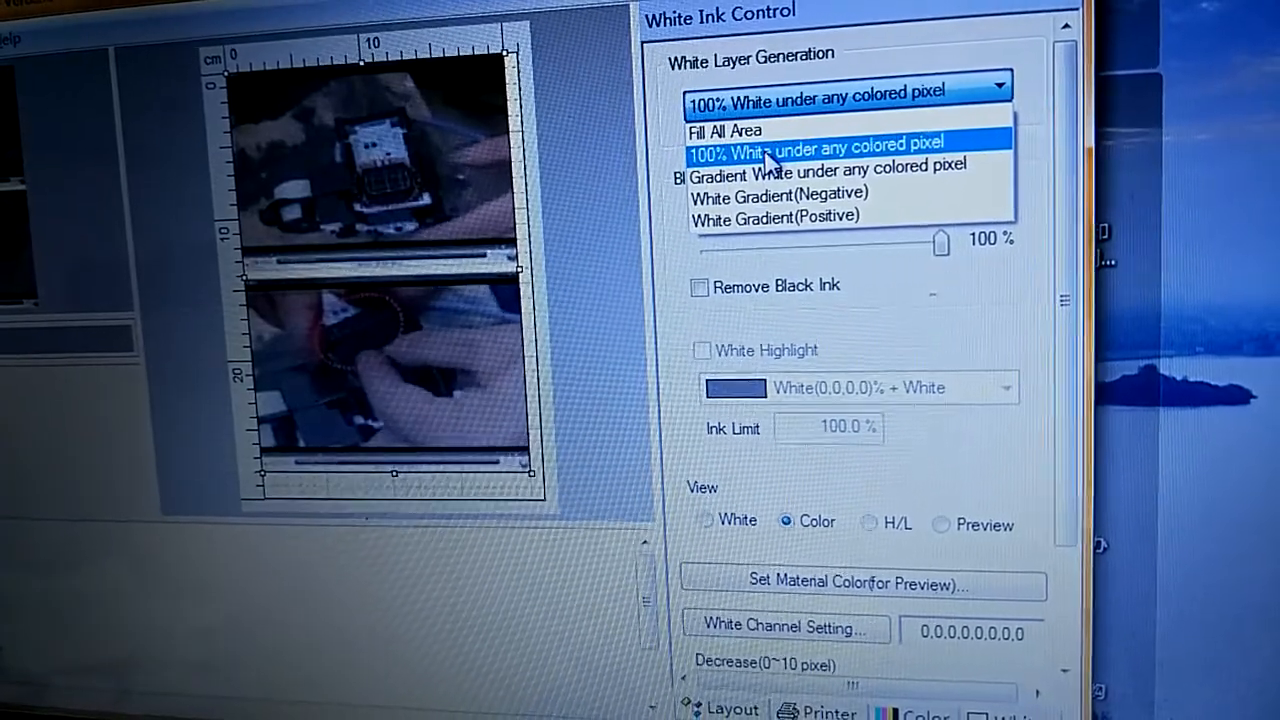
Step: Set White Layer Generation to '100% White under any colored pixel'
{"action": "left_click", "coordinate": [815, 152]}
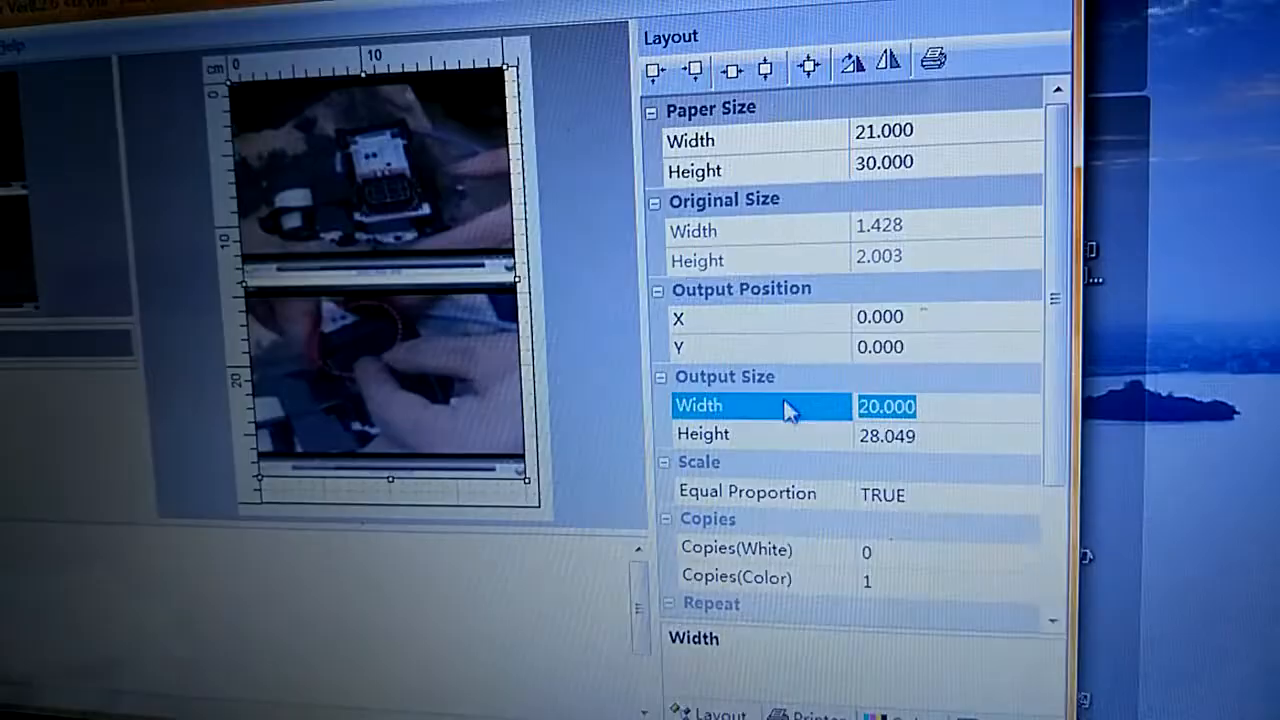
Step: Enter output width 15 so height scales to 21.037, then edit position X
{"action": "type", "text": "15"}
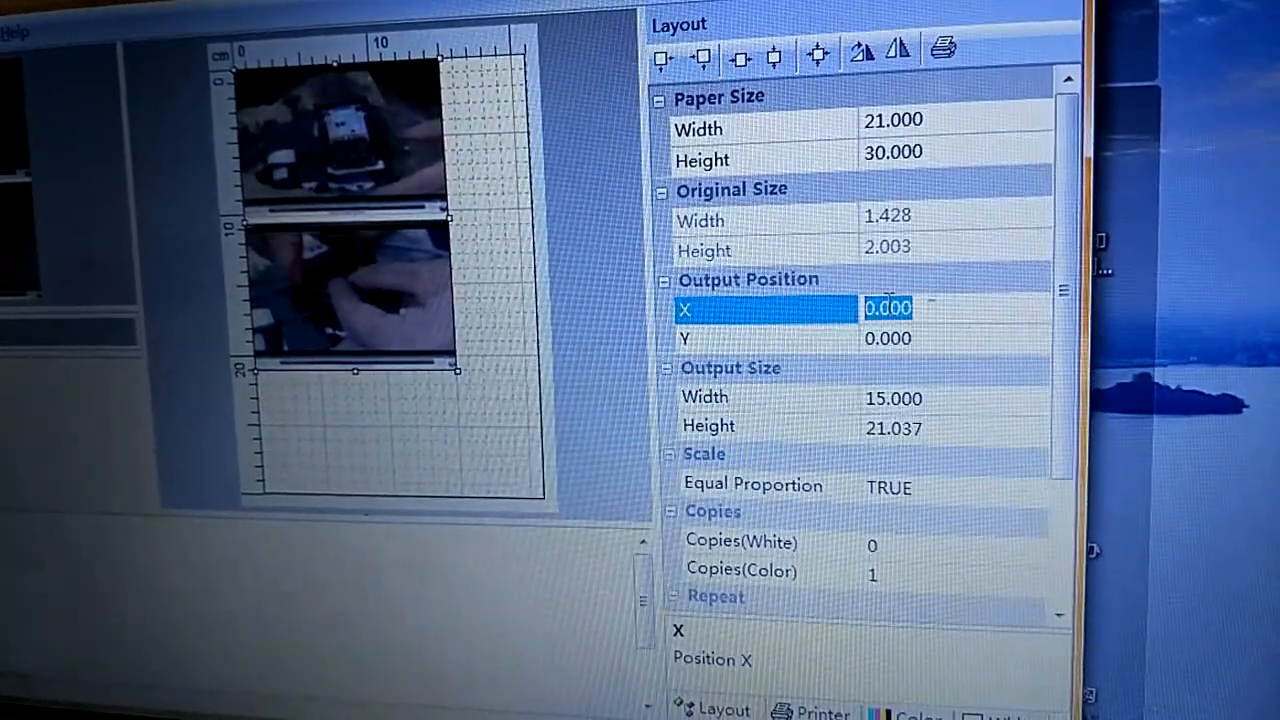
{"action": "type", "text": "4"}
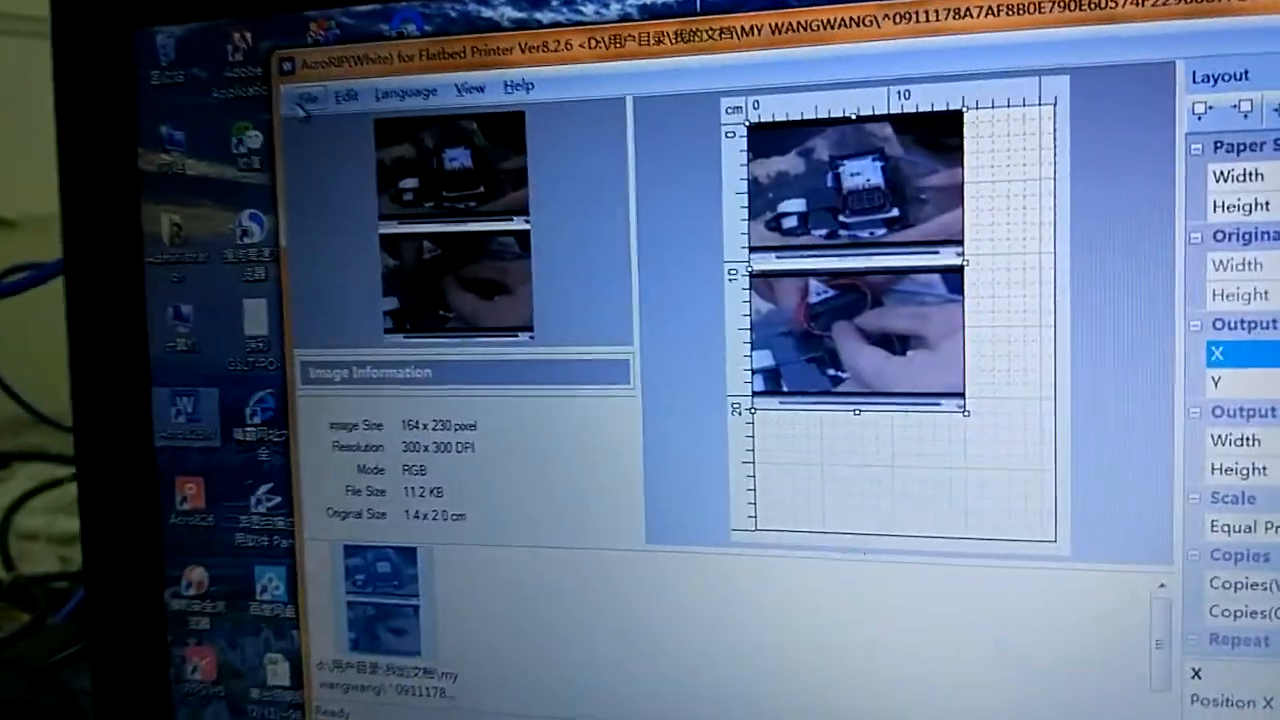
Step: Enable Print Left Right Guide Lines and UV Dry Mode (Left) in the guide line settings
{"action": "left_click", "coordinate": [307, 96]}
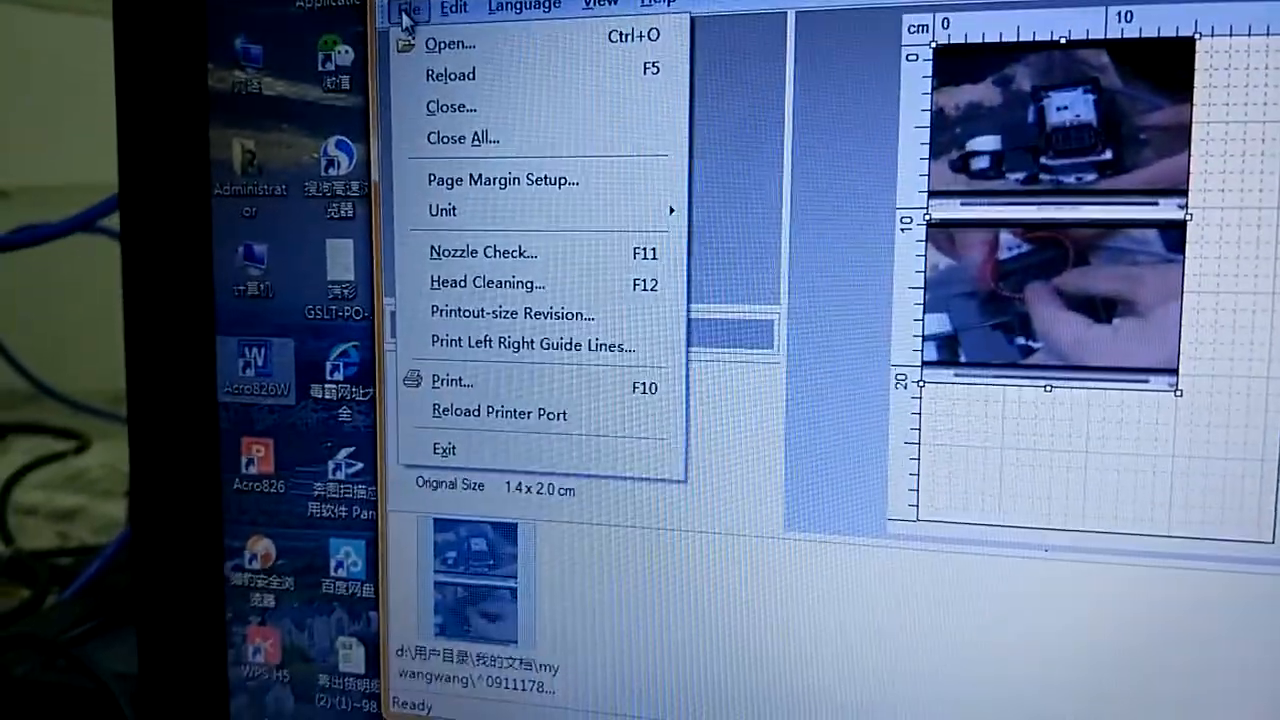
{"action": "mouse_move", "coordinate": [497, 253]}
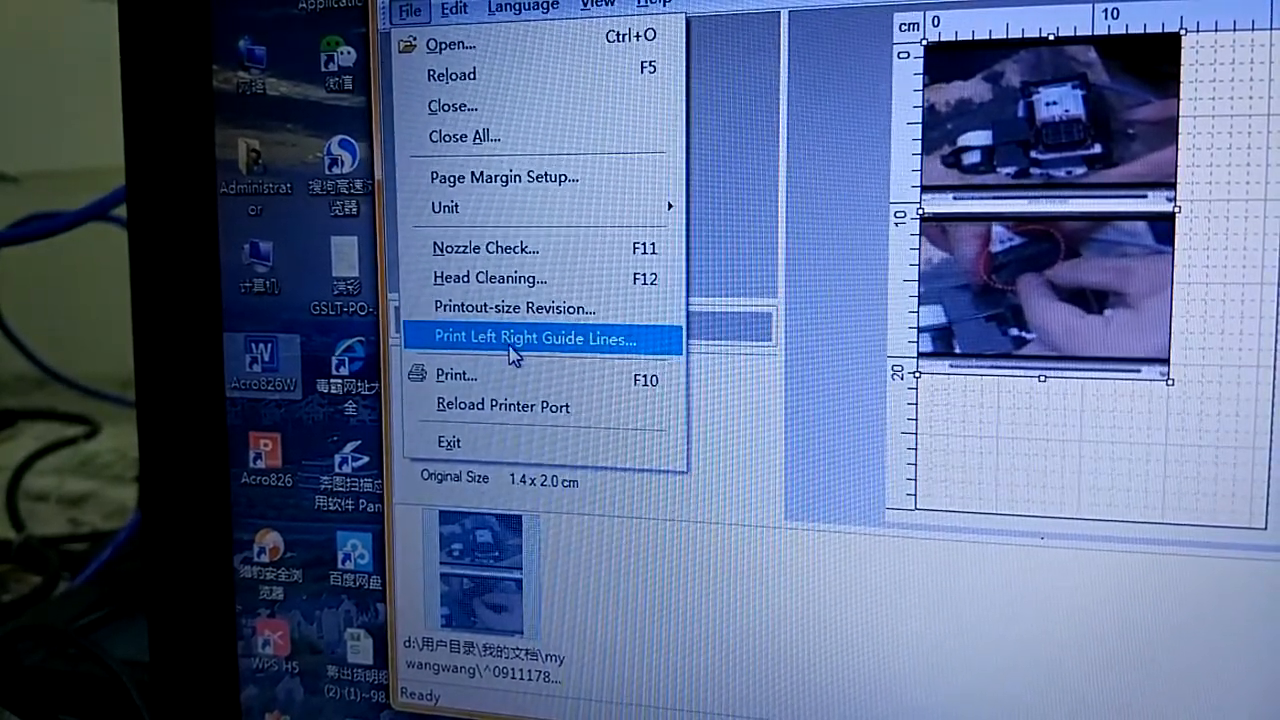
{"action": "left_click", "coordinate": [533, 338]}
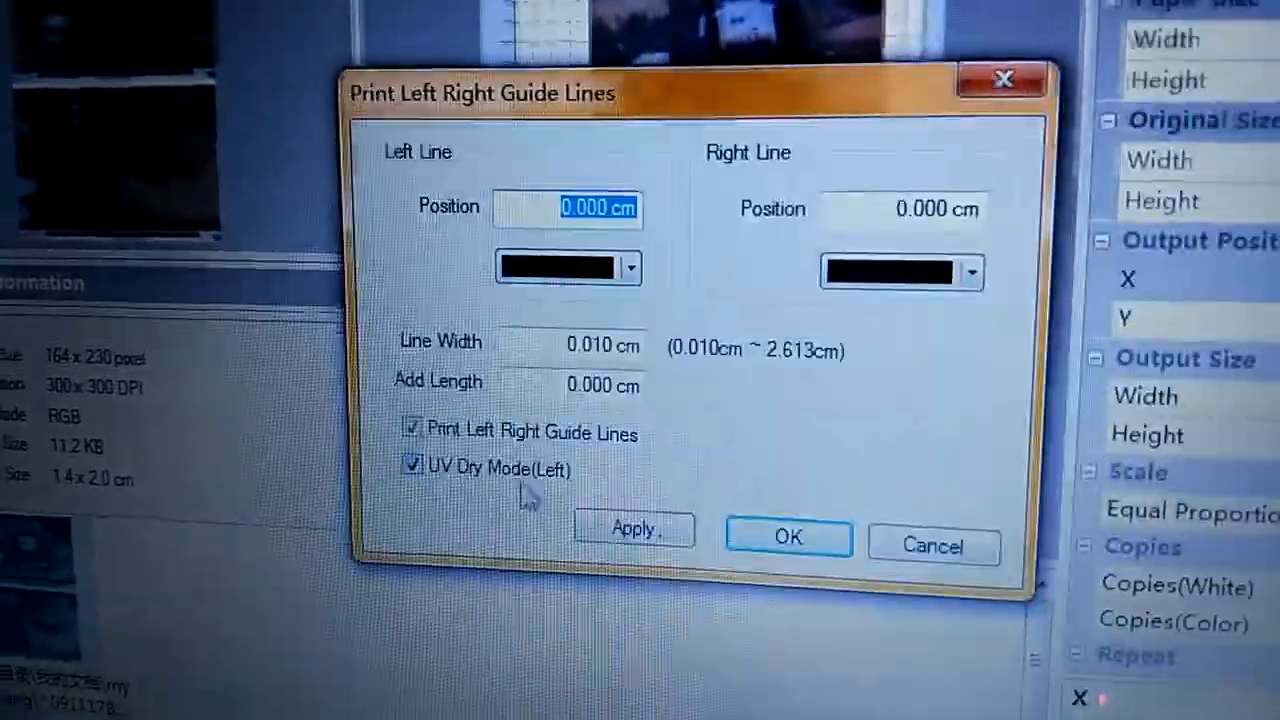
{"action": "left_click", "coordinate": [788, 537]}
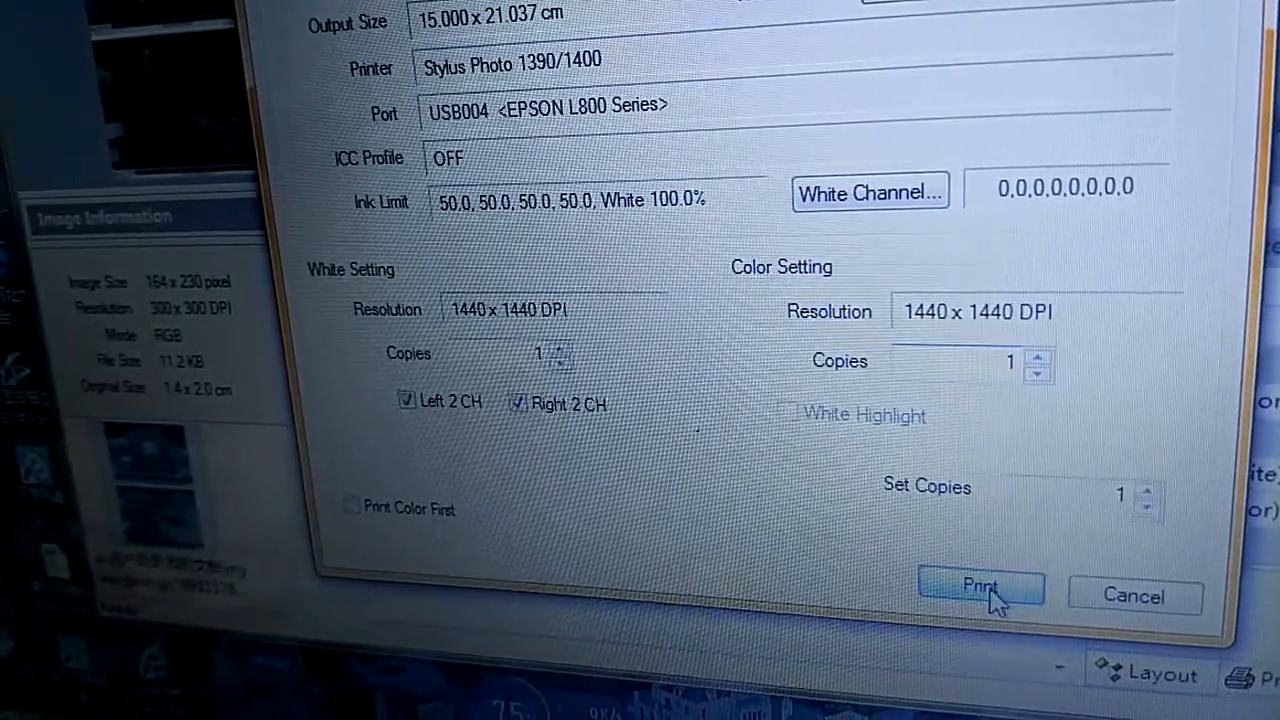
Step: Send the 15.000 × 21.037 cm job to the EPSON L800
{"action": "left_click", "coordinate": [980, 586]}
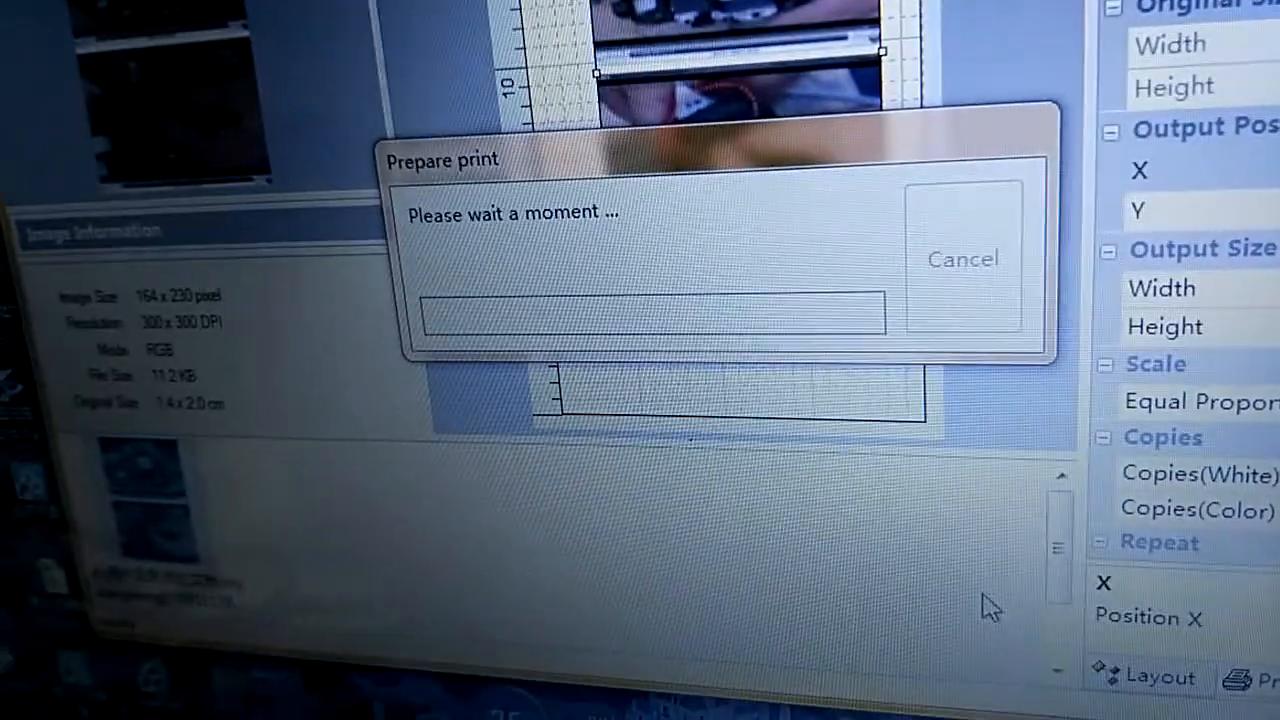